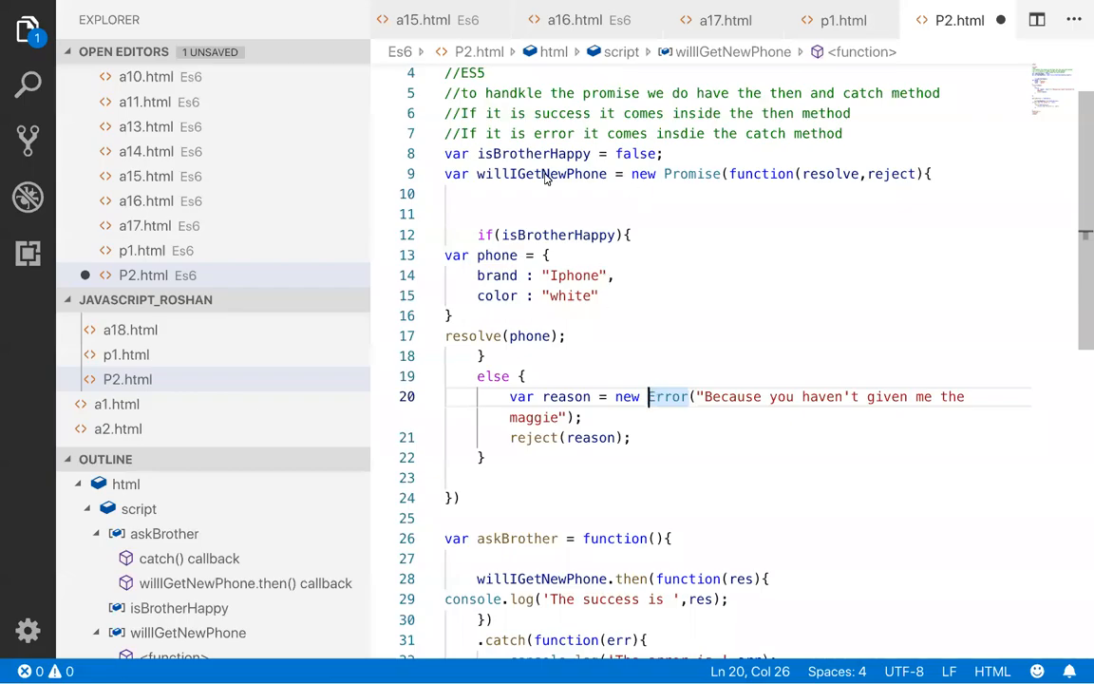
- Replace false with true for isBrotherHappy on line 8 and save P2.html
double_click(542, 173)
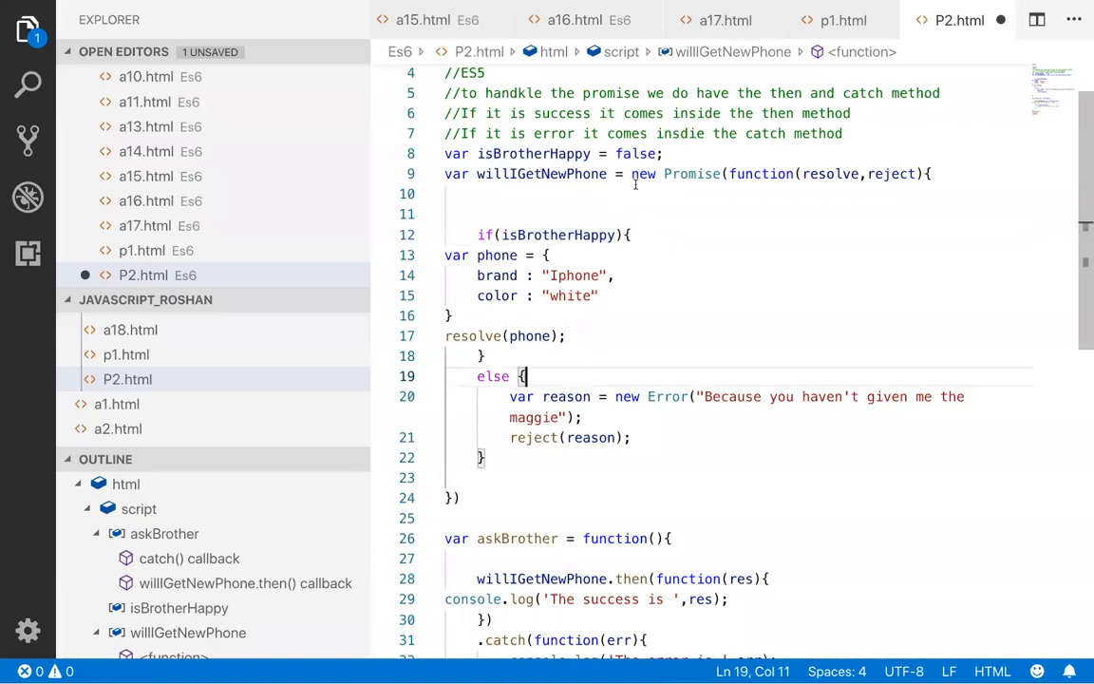
type("tru")
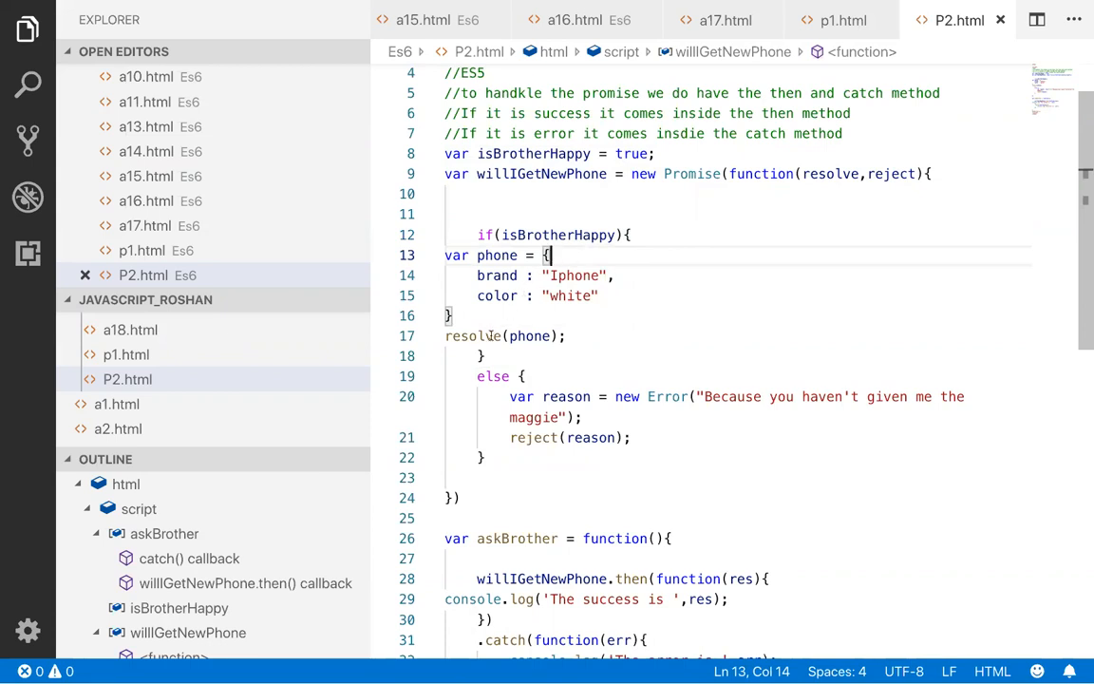
double_click(693, 174)
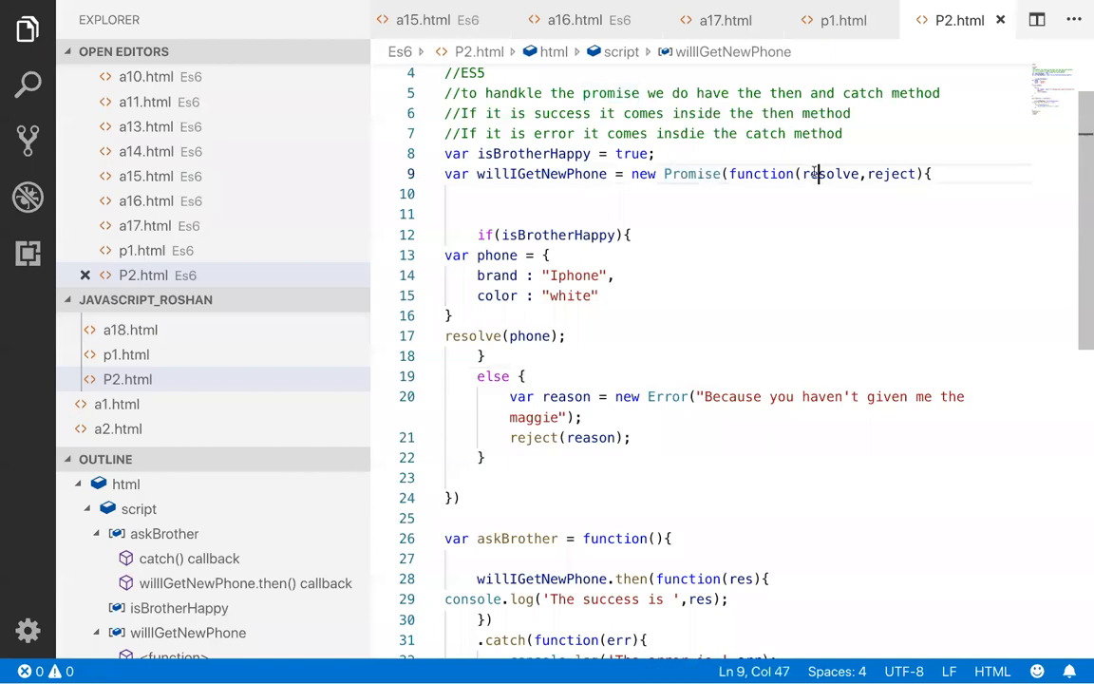
- Highlight the resolve parameter and isBrotherHappy's true value while explaining the promise
double_click(832, 174)
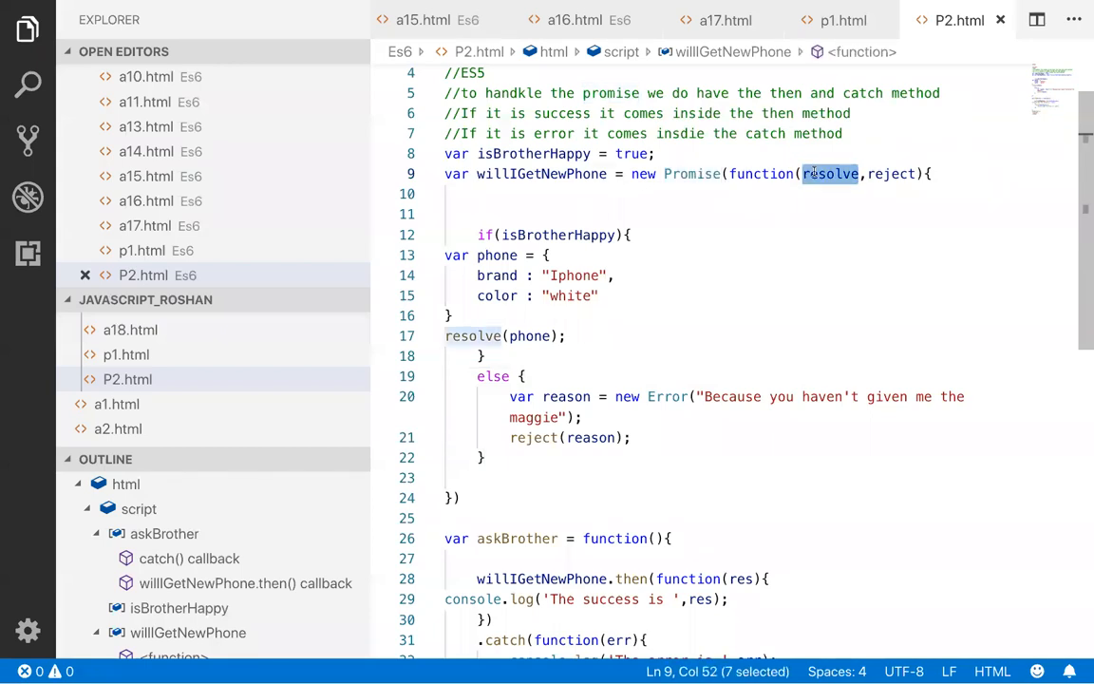
double_click(891, 173)
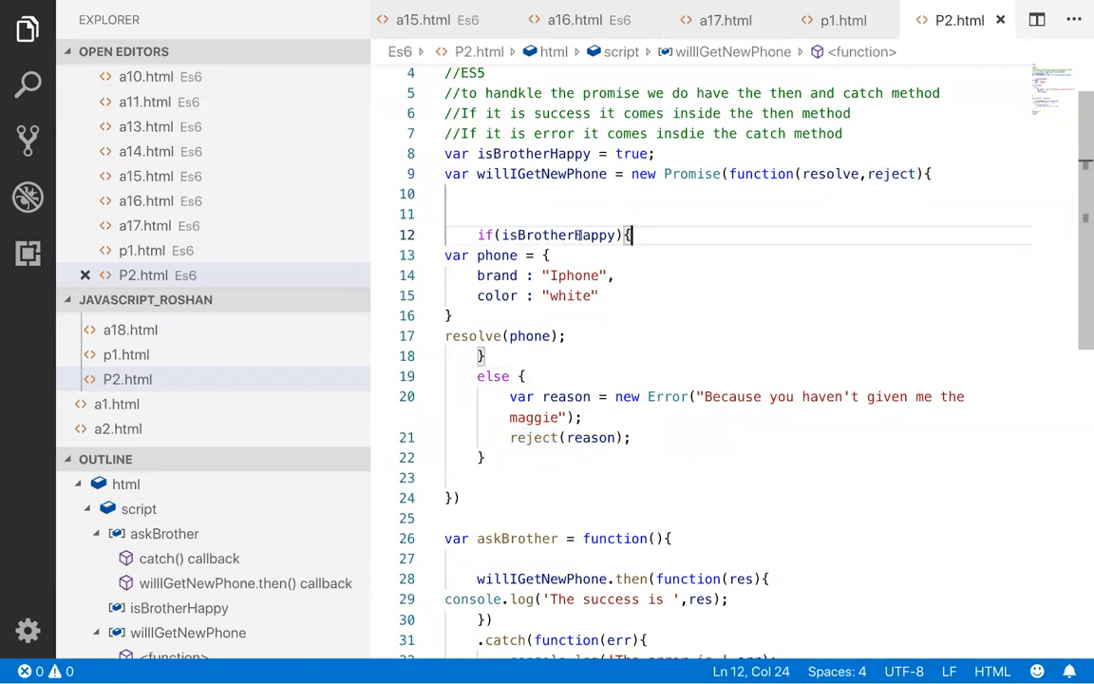
double_click(632, 153)
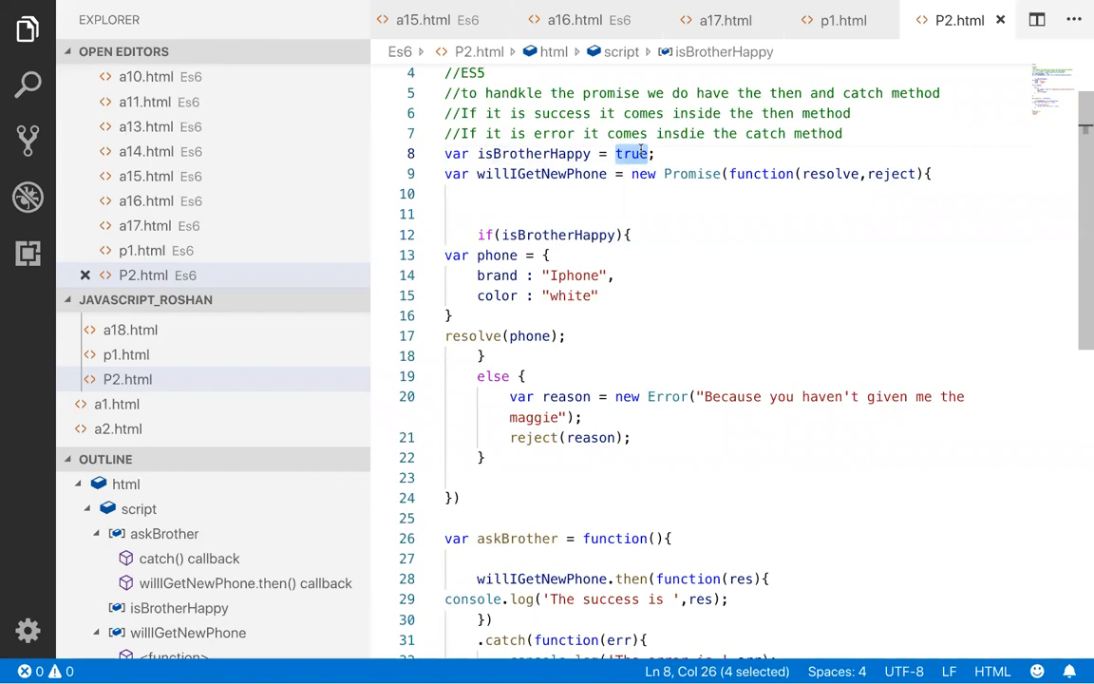
left_click(519, 336)
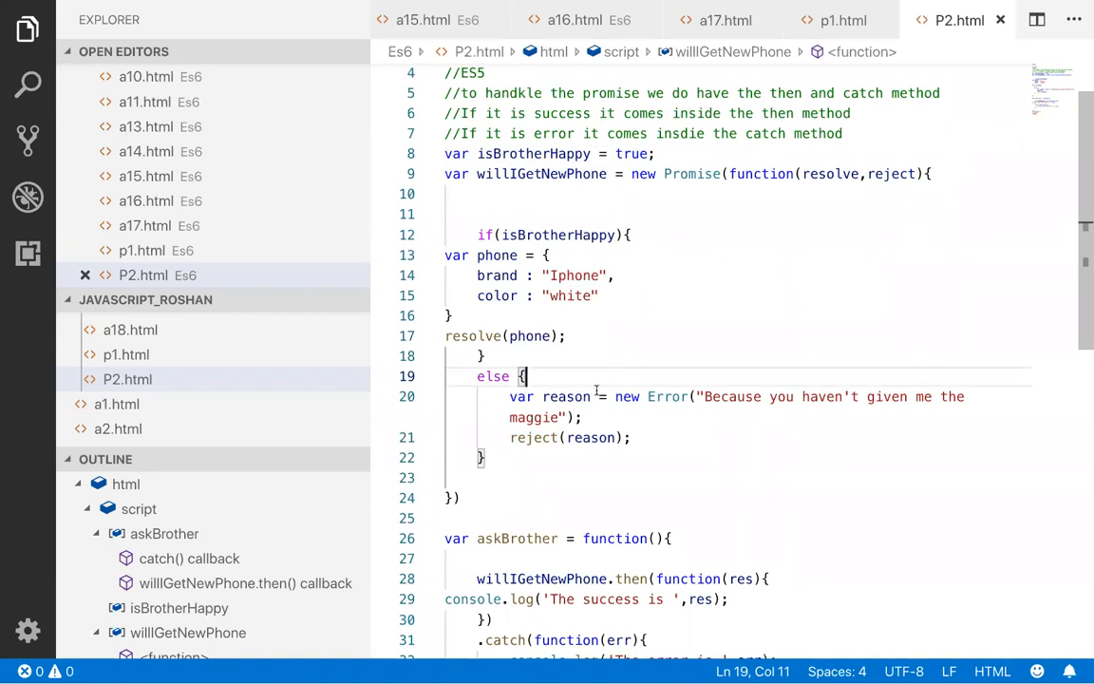
left_click(590, 437)
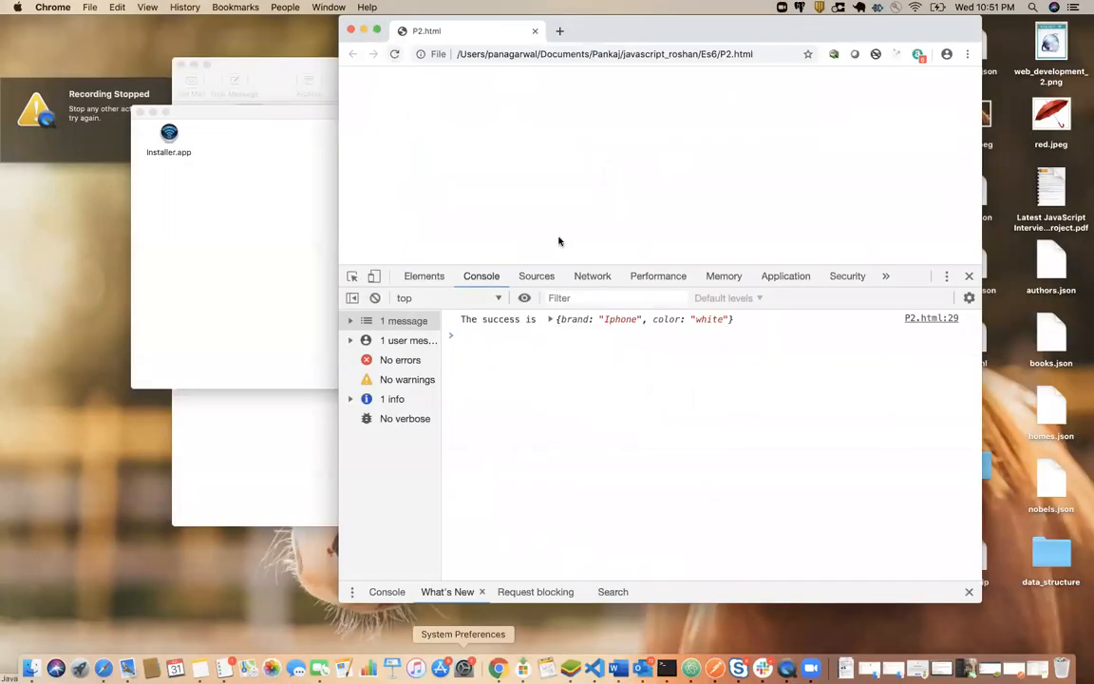
mouse_move(608, 668)
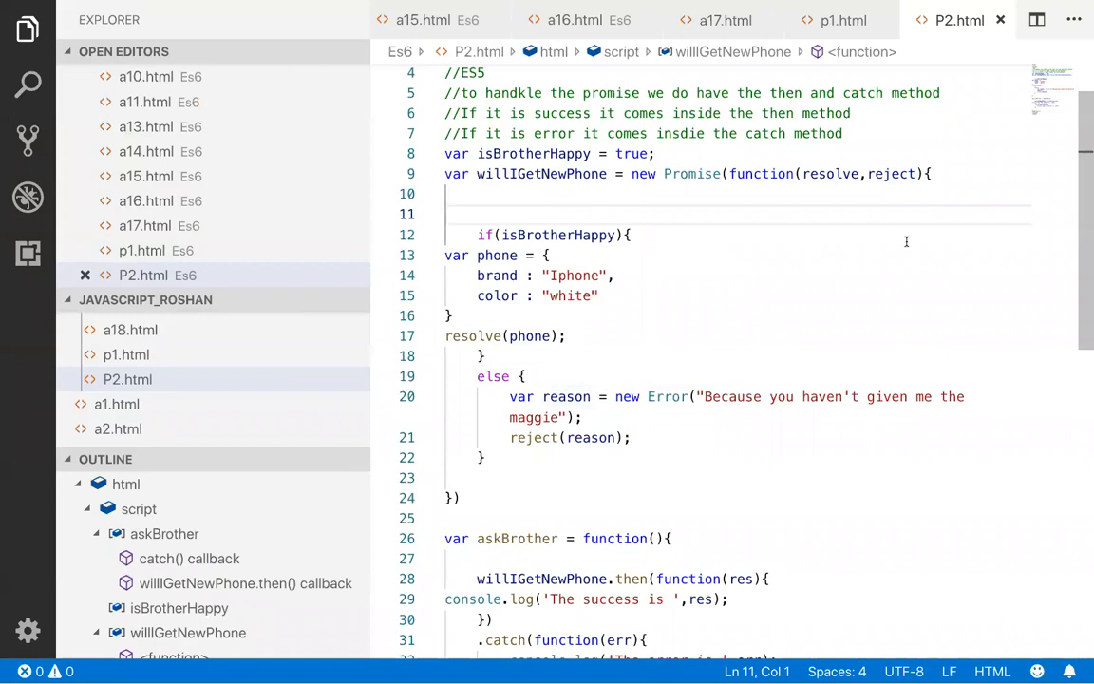
- Wrap the if/else logic in setTimeout(function(){ ... },5000) starting on line 11
type("se")
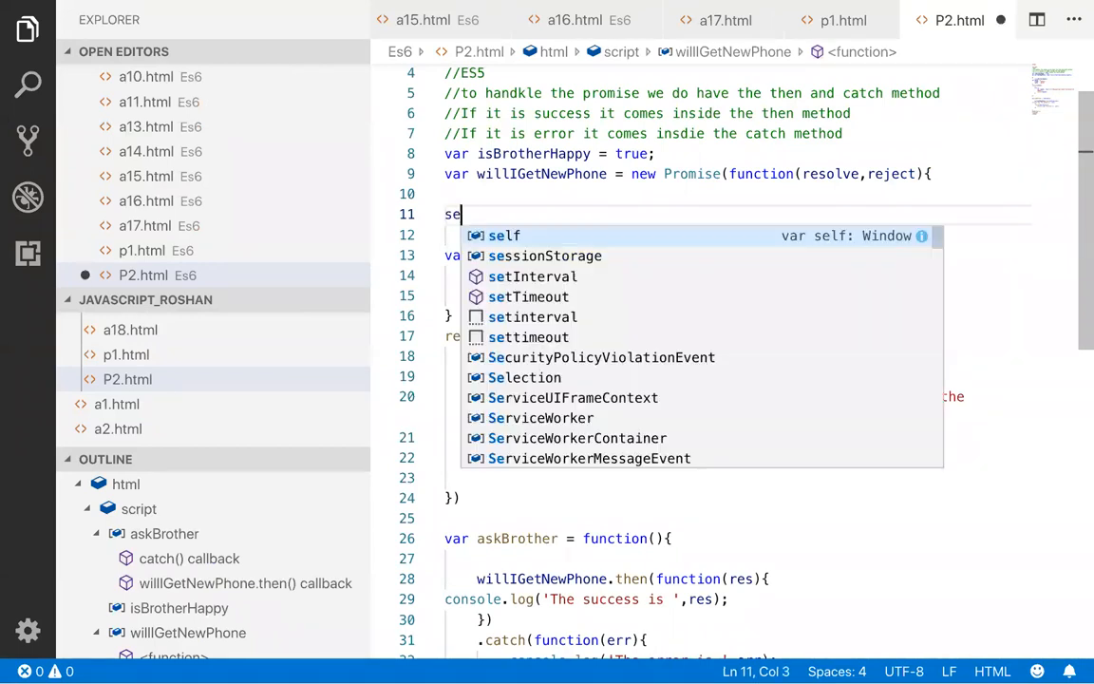
type("rt")
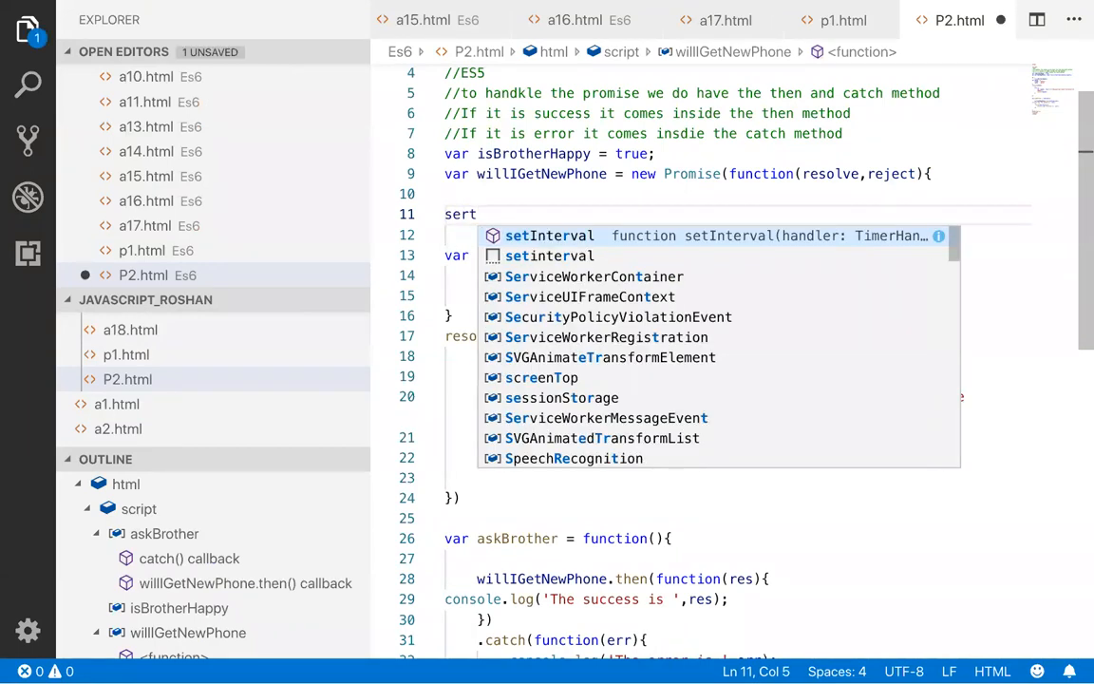
key("BackSpace")
type("Timeout")
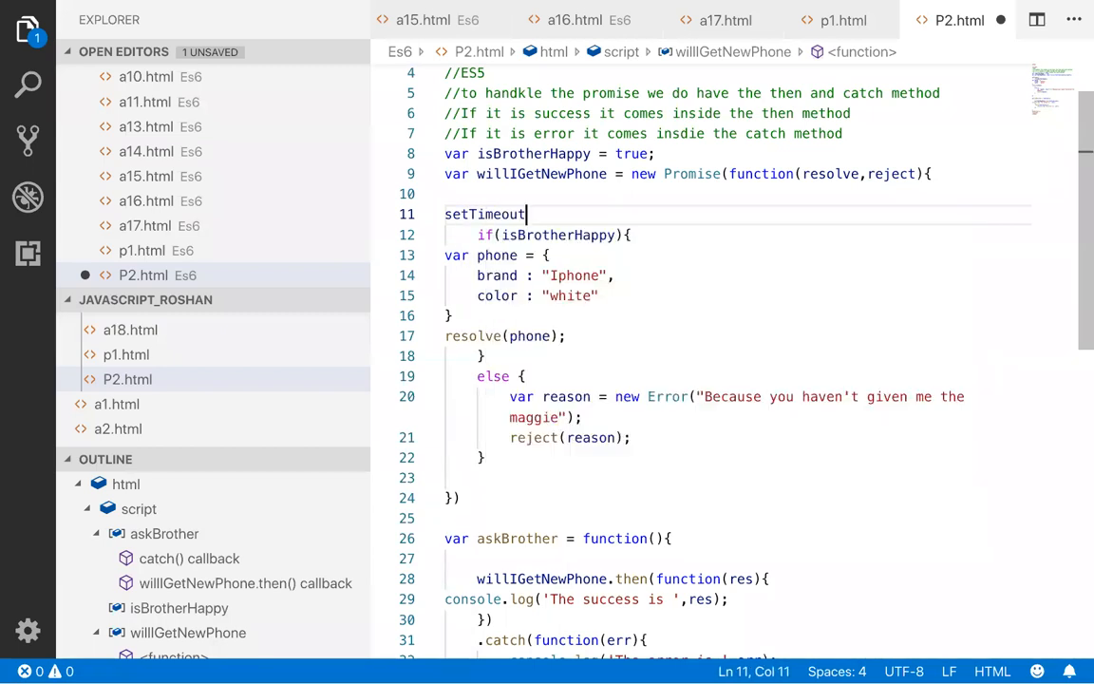
type("(function(){")
type("})")
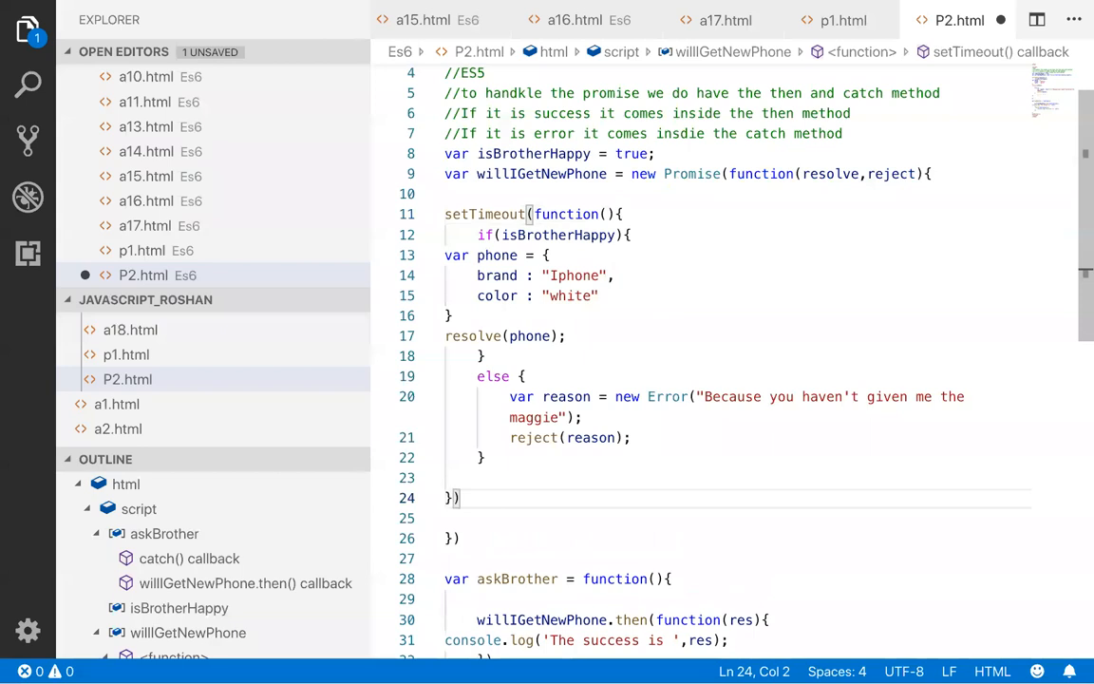
type(",5000")
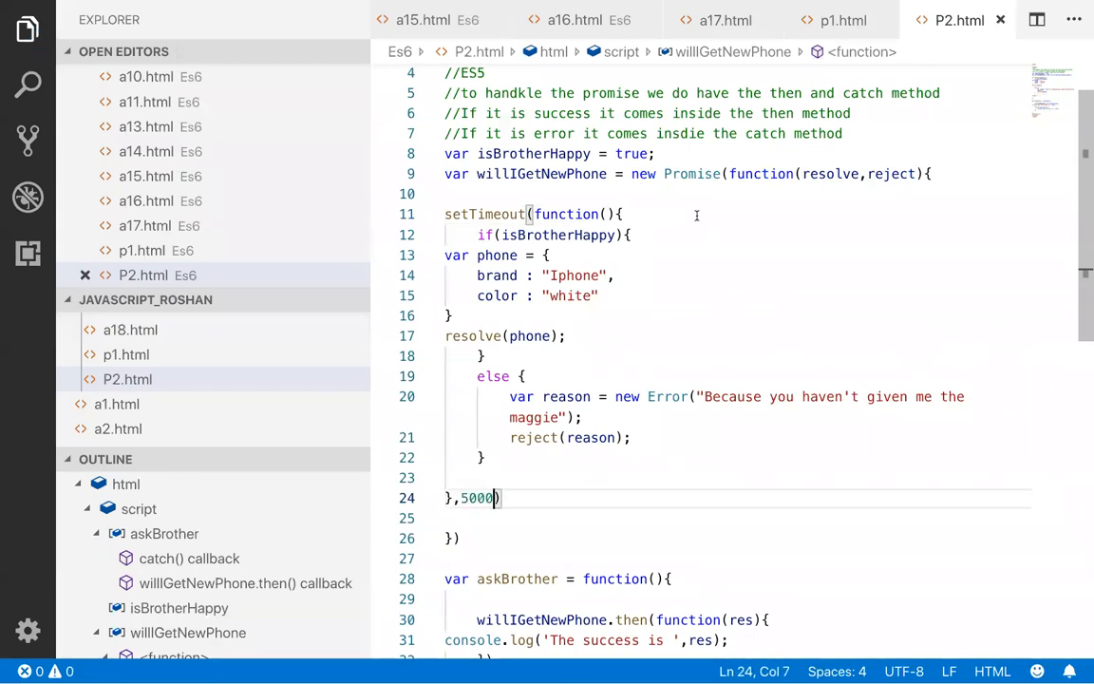
left_click(692, 211)
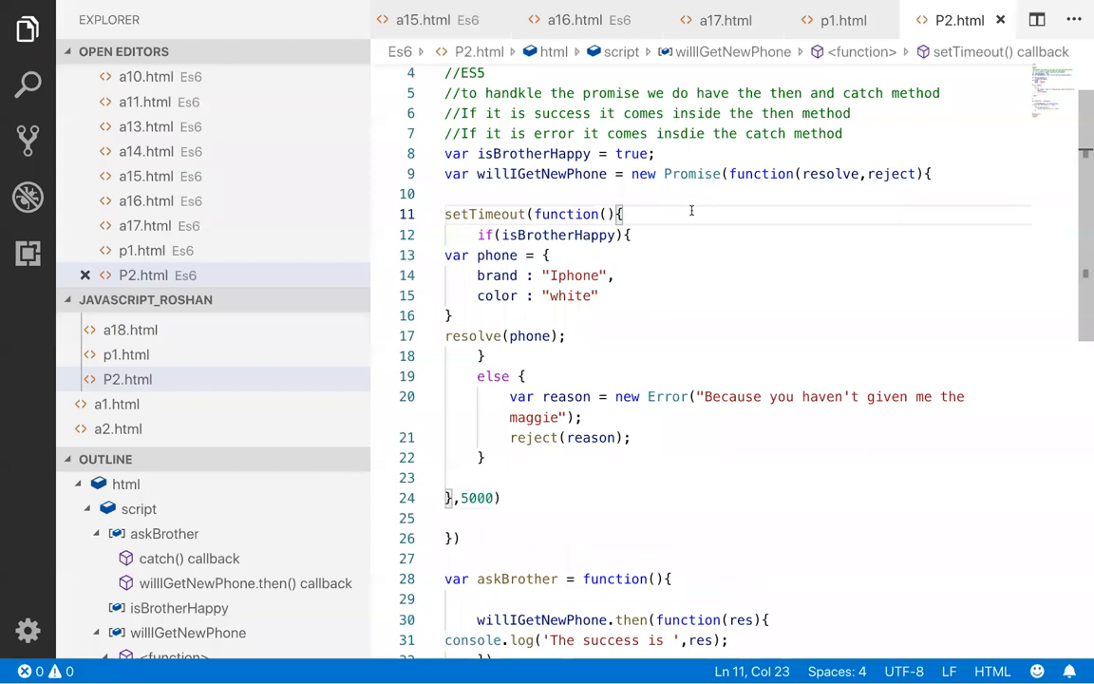
left_click(629, 235)
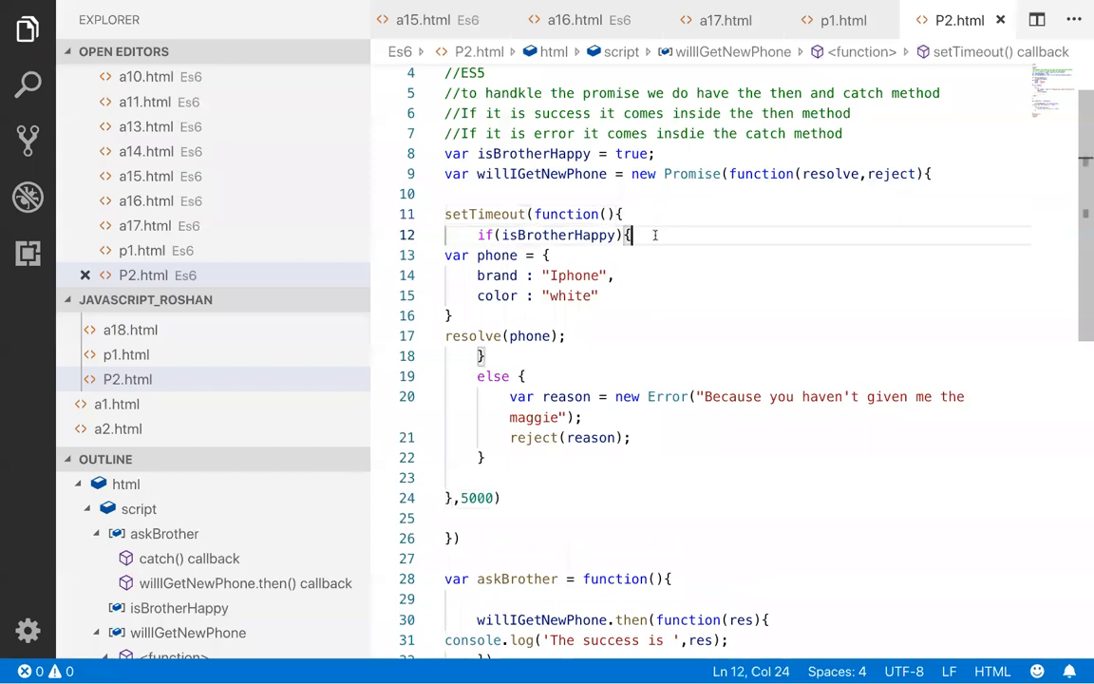
double_click(558, 234)
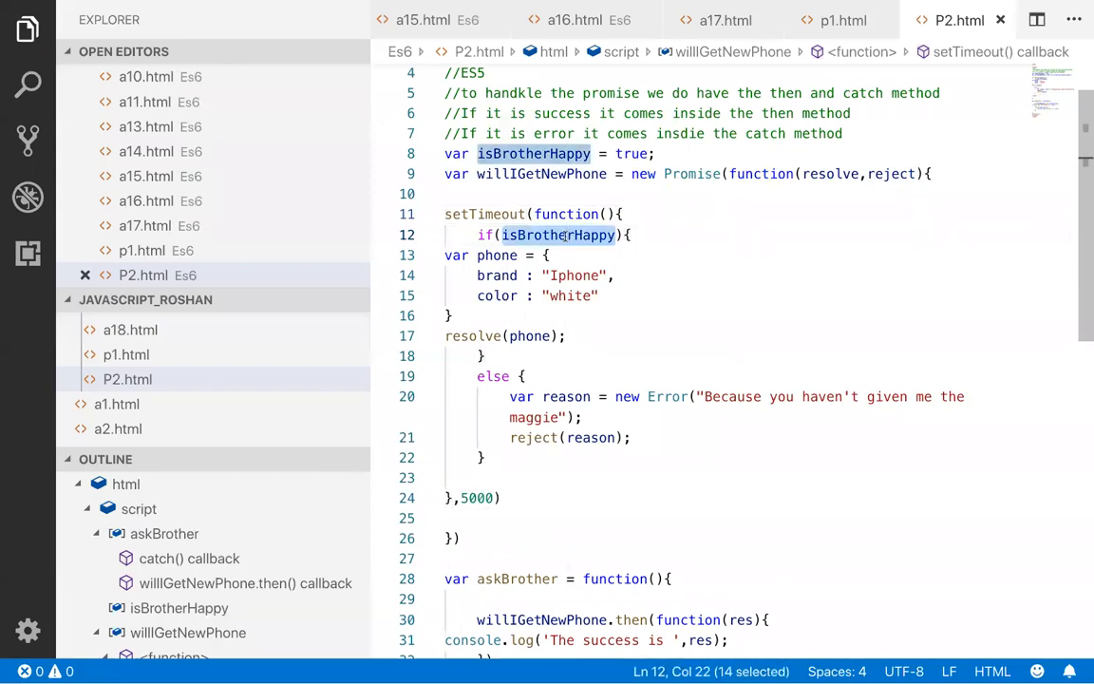
mouse_move(558, 235)
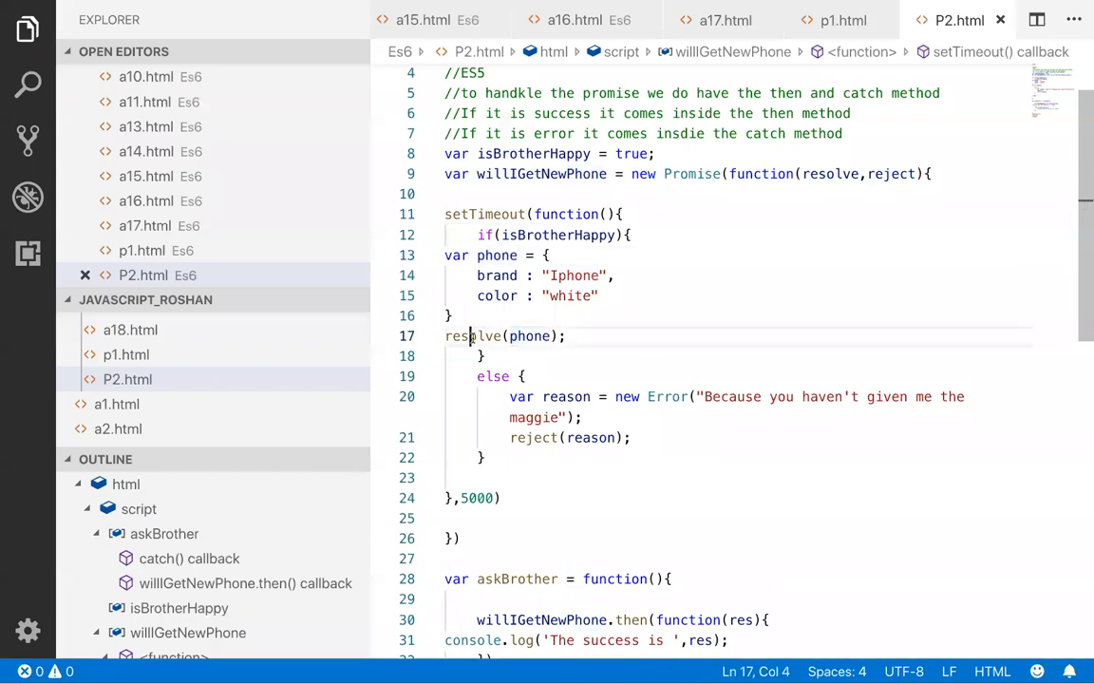
double_click(472, 335)
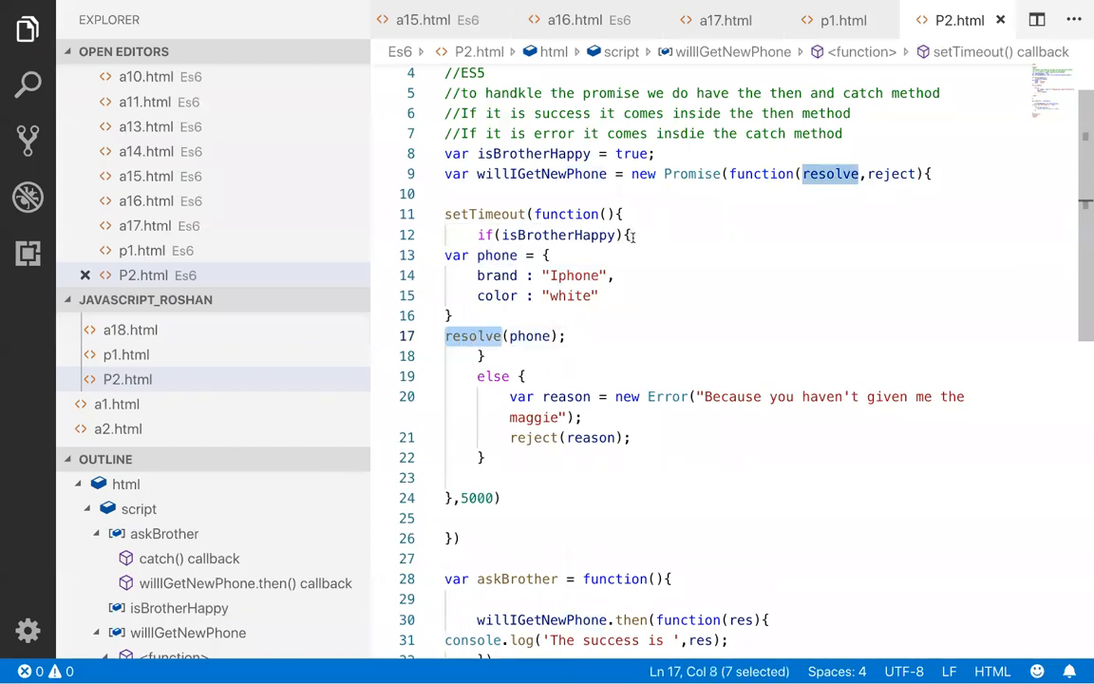
double_click(559, 234)
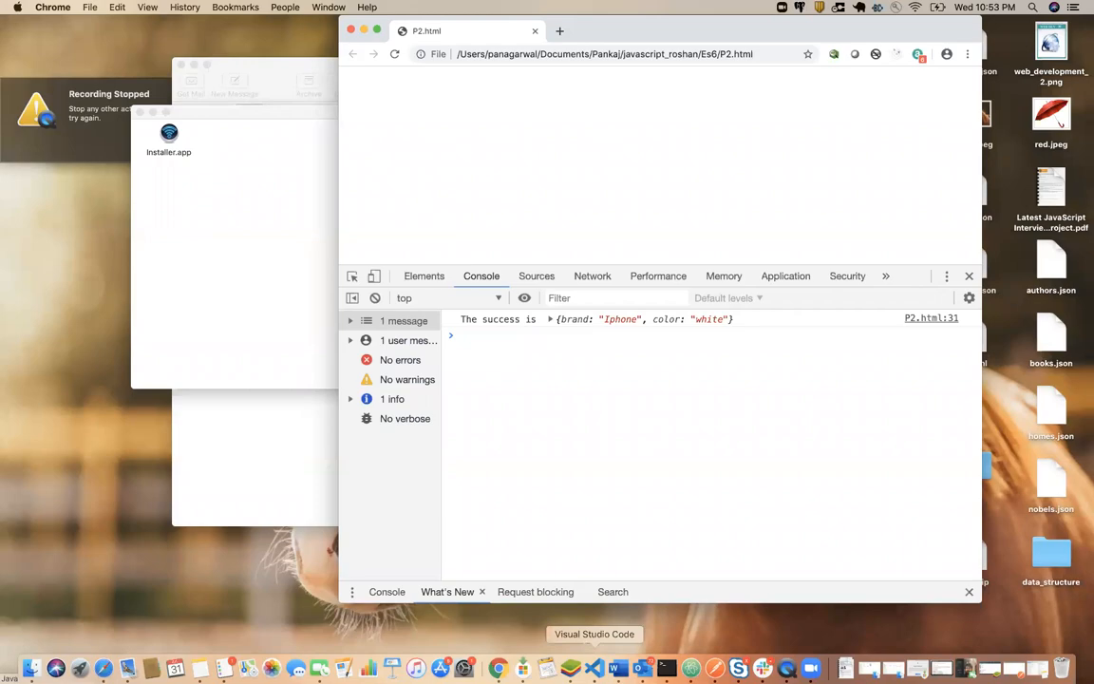
- Return from Chrome to Visual Studio Code using its Dock icon
left_click(593, 634)
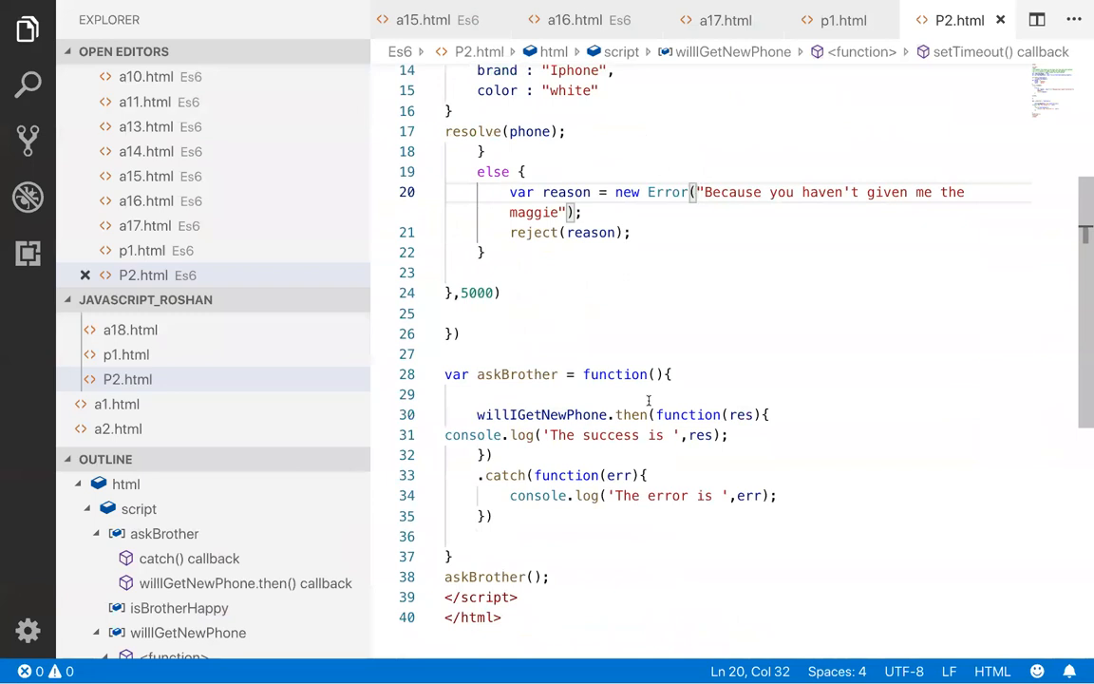
double_click(544, 414)
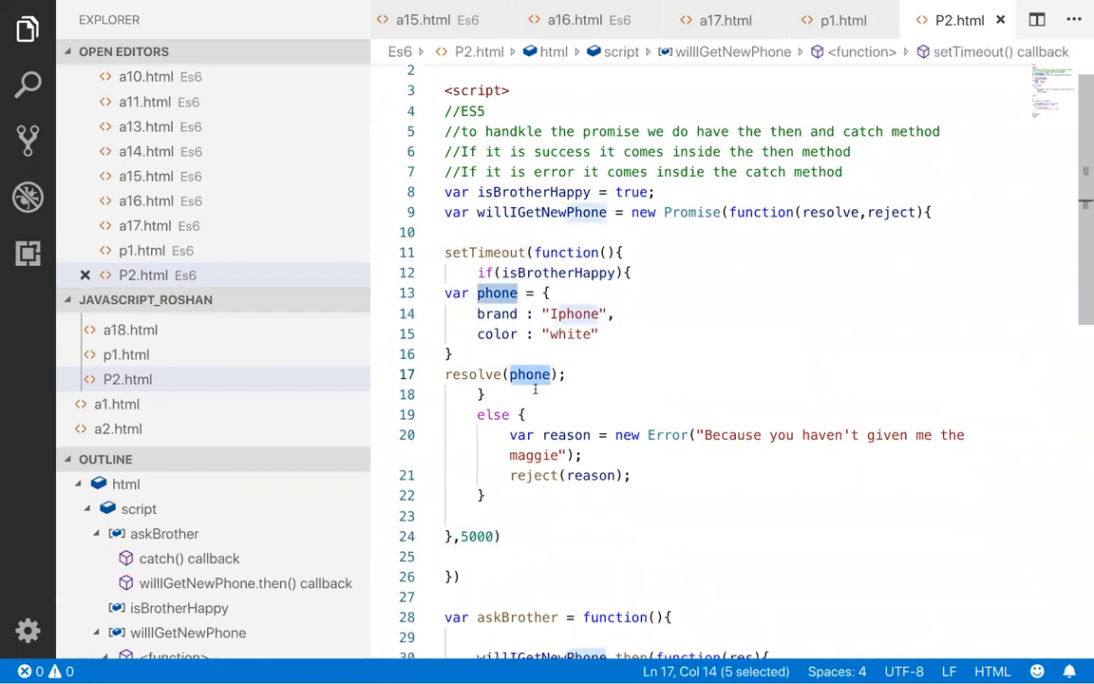
scroll("down", 3)
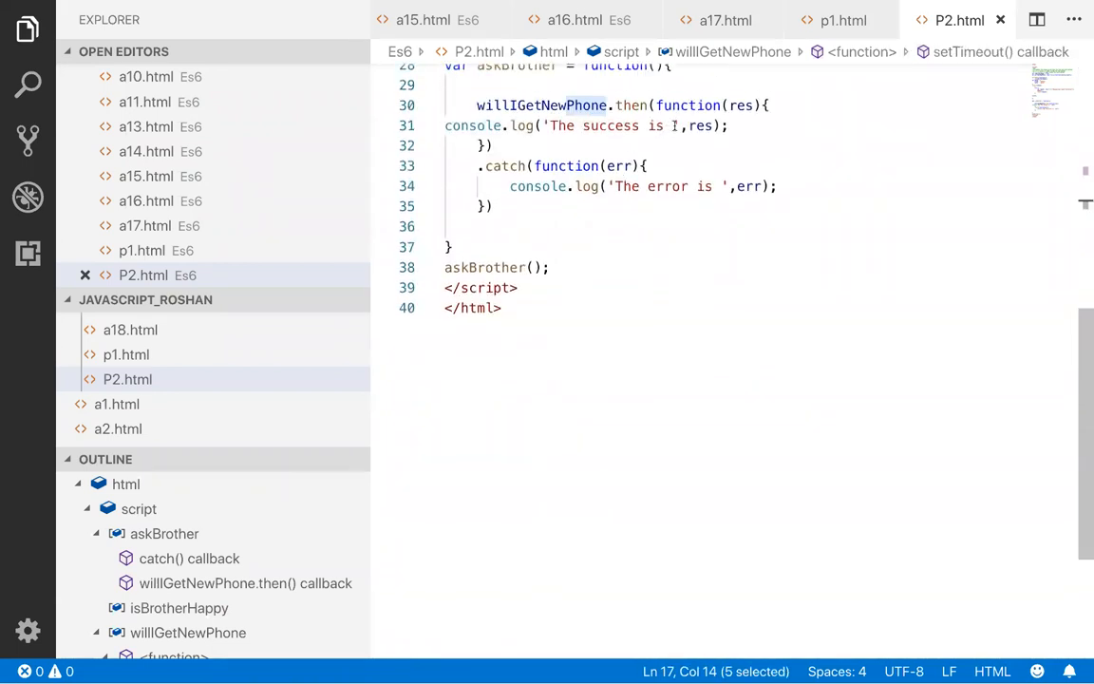